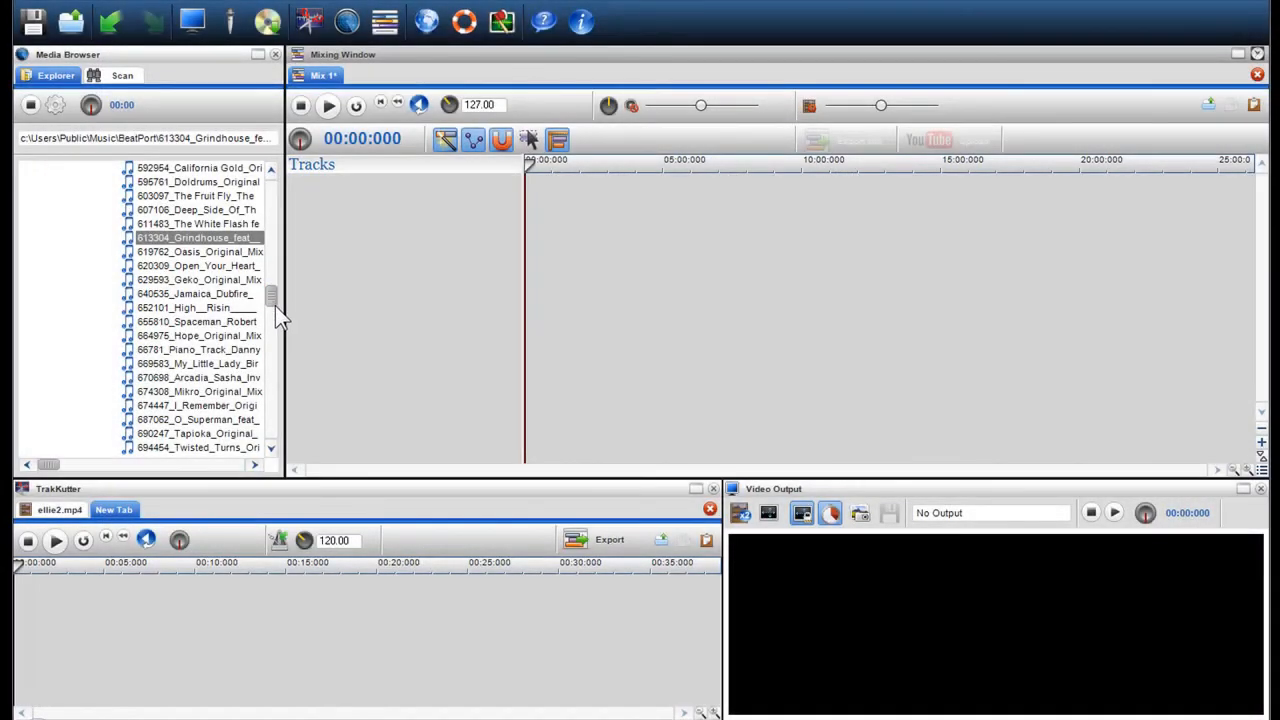
- Scroll the BeatPort track list toward 766206_The_Hideout
scroll(down, 3)
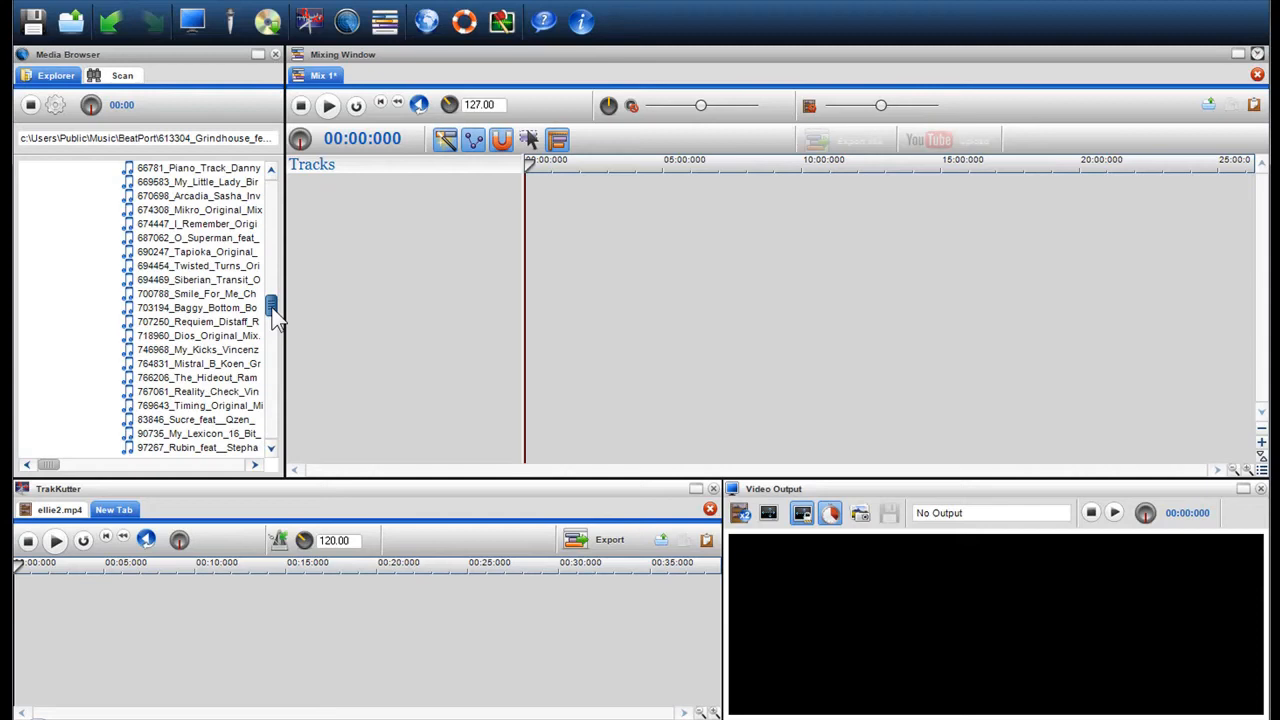
mouse_move(350, 330)
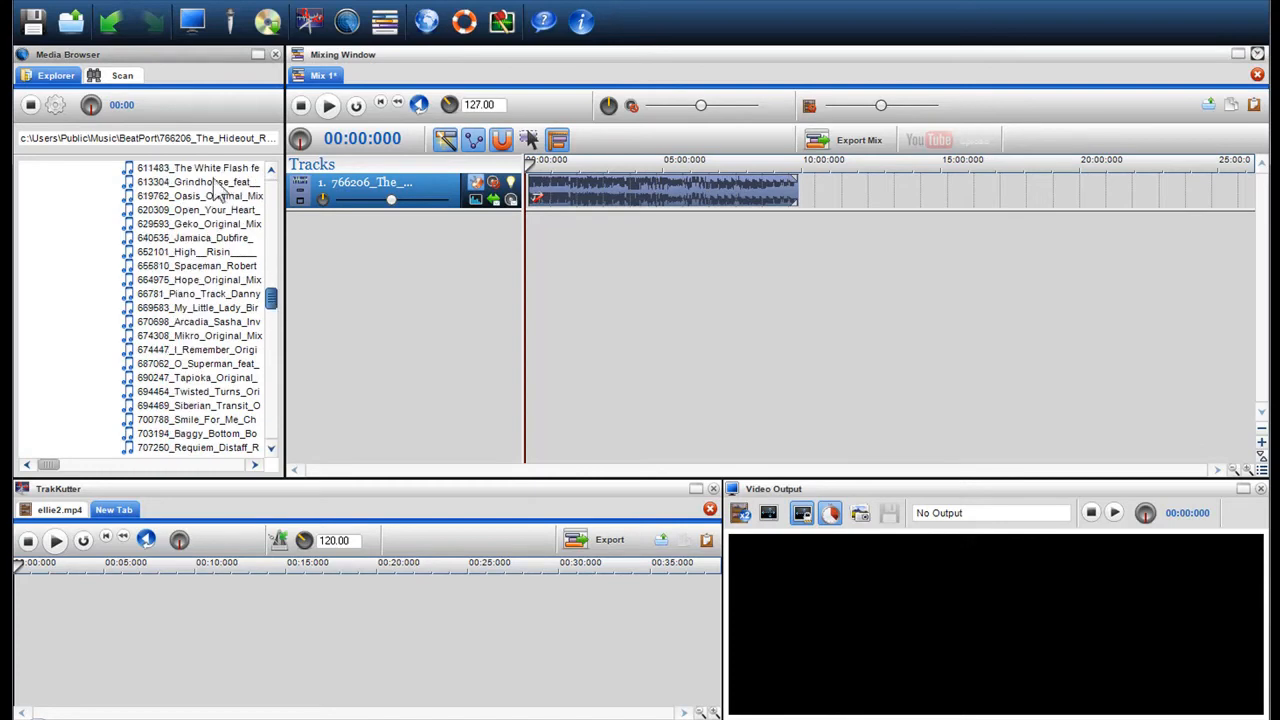
- Select 613304_Grindhouse in the Media Browser to add after the Hideout clip
click(197, 181)
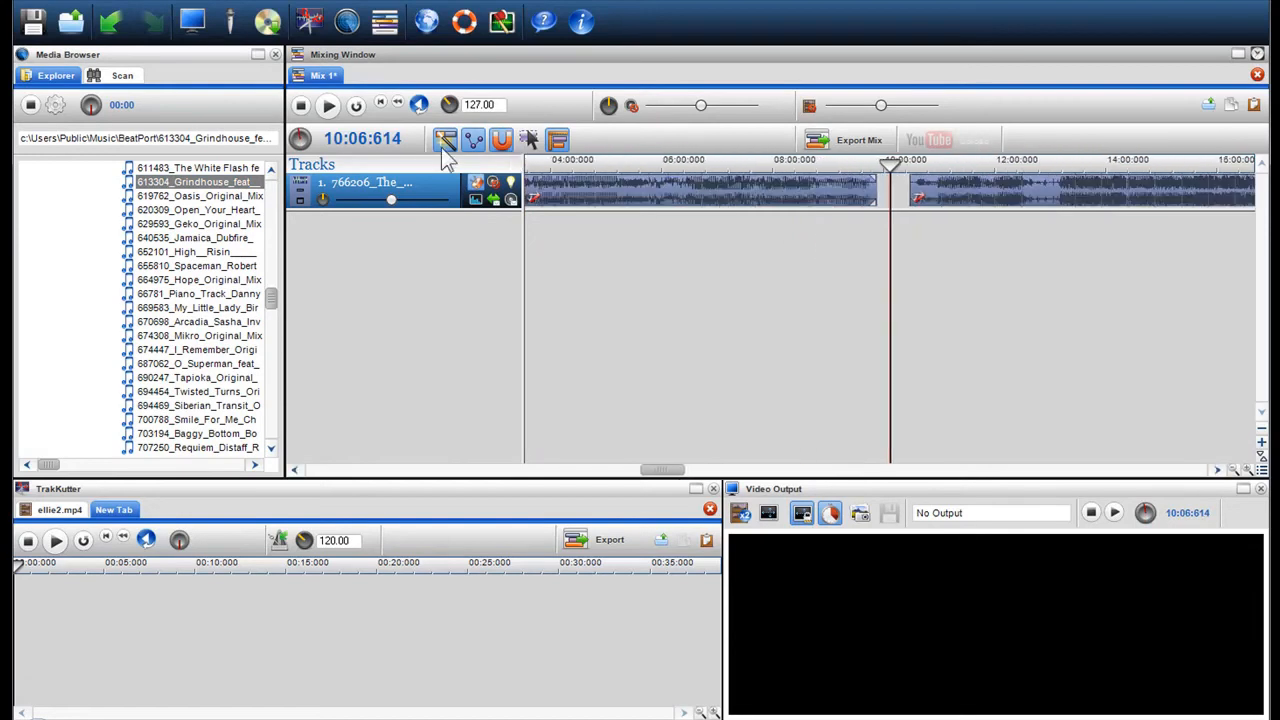
mouse_move(446, 140)
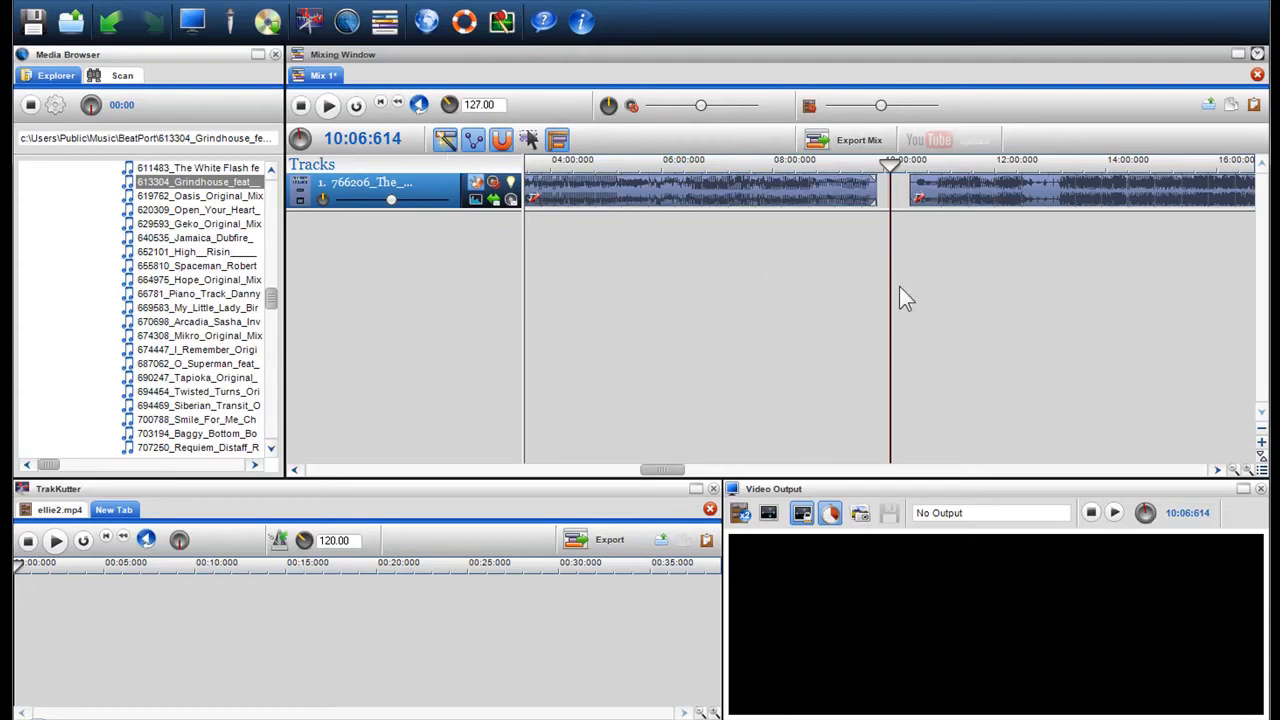
mouse_move(865, 293)
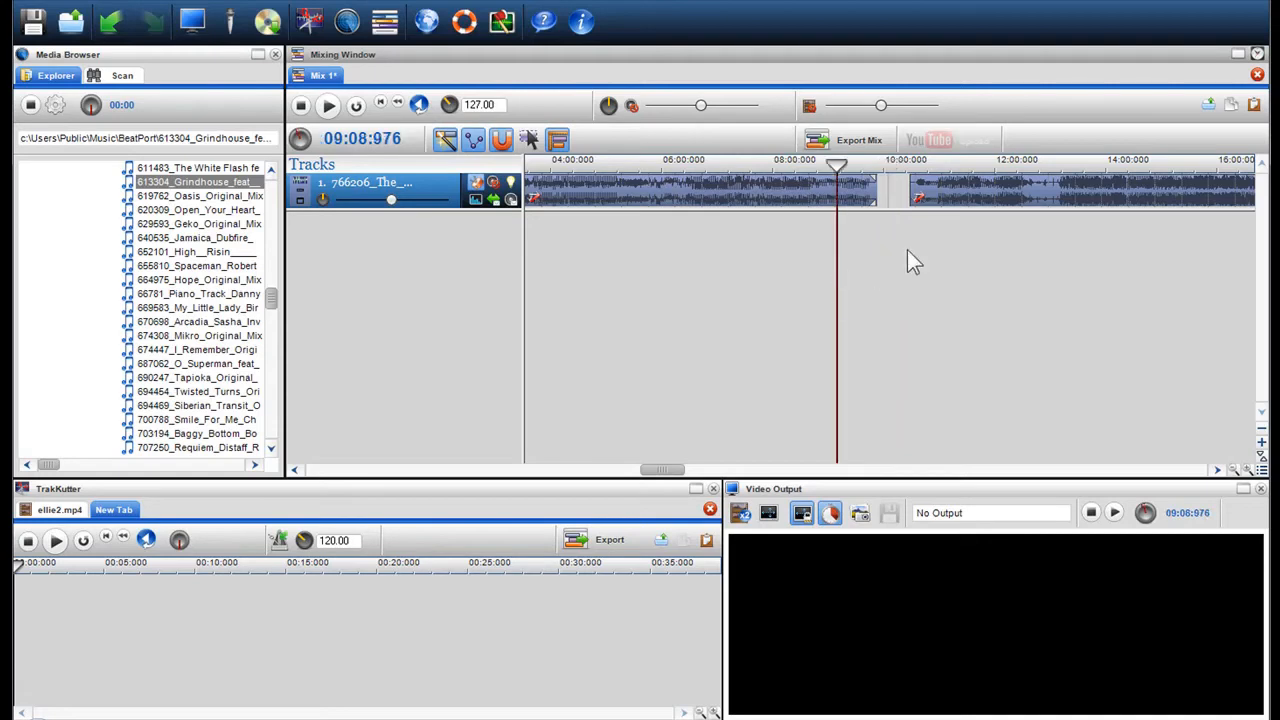
- Slide the Grindhouse clip over the Hideout clip's end and preview the crossfade
click(1070, 190)
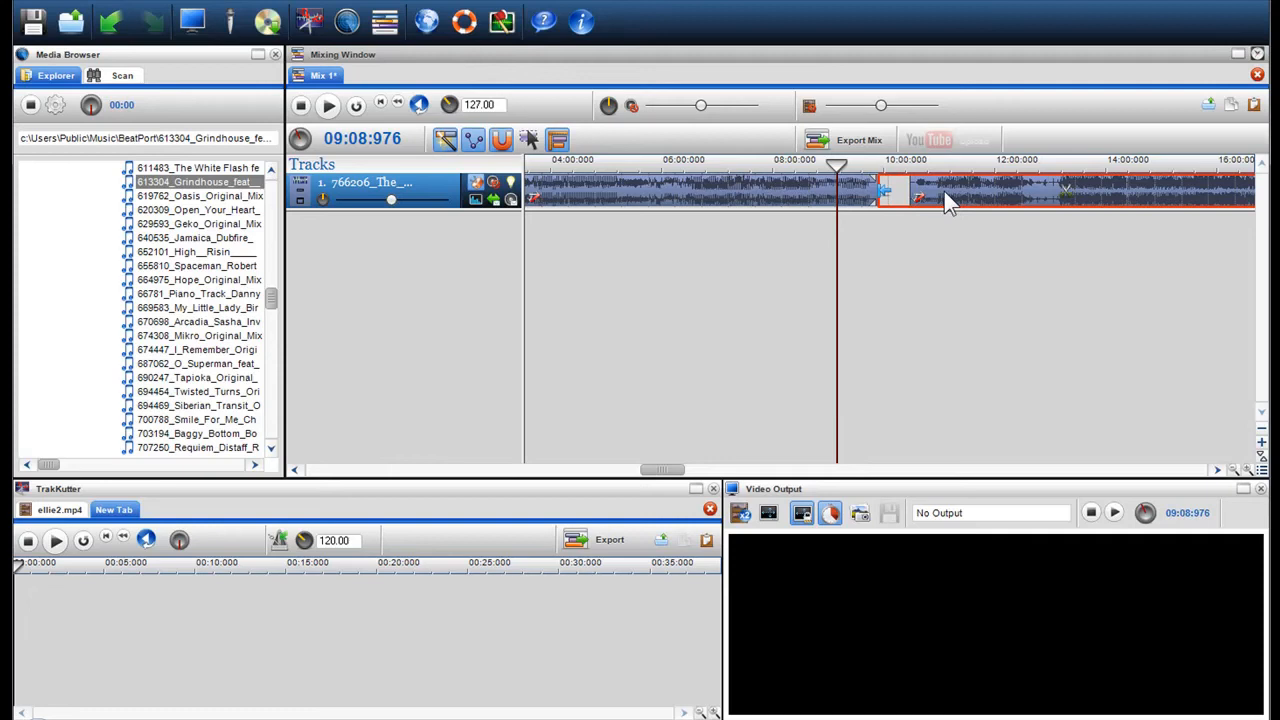
mouse_move(944, 203)
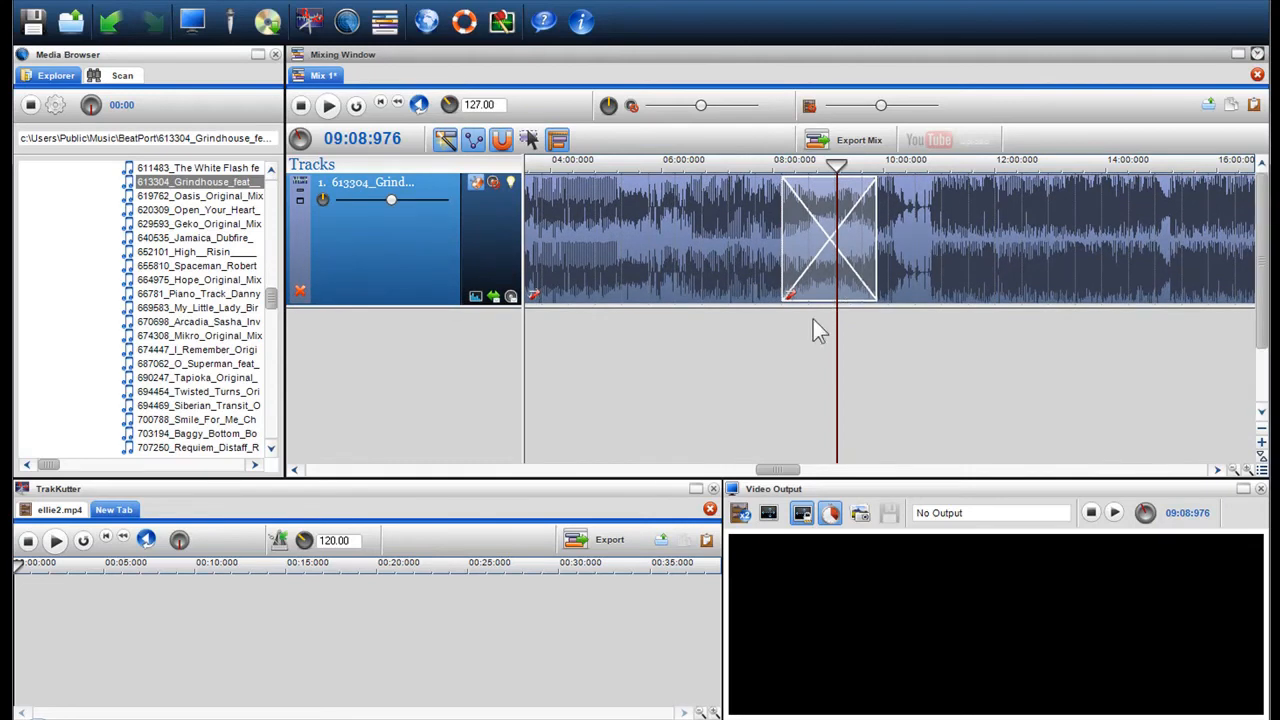
mouse_move(823, 322)
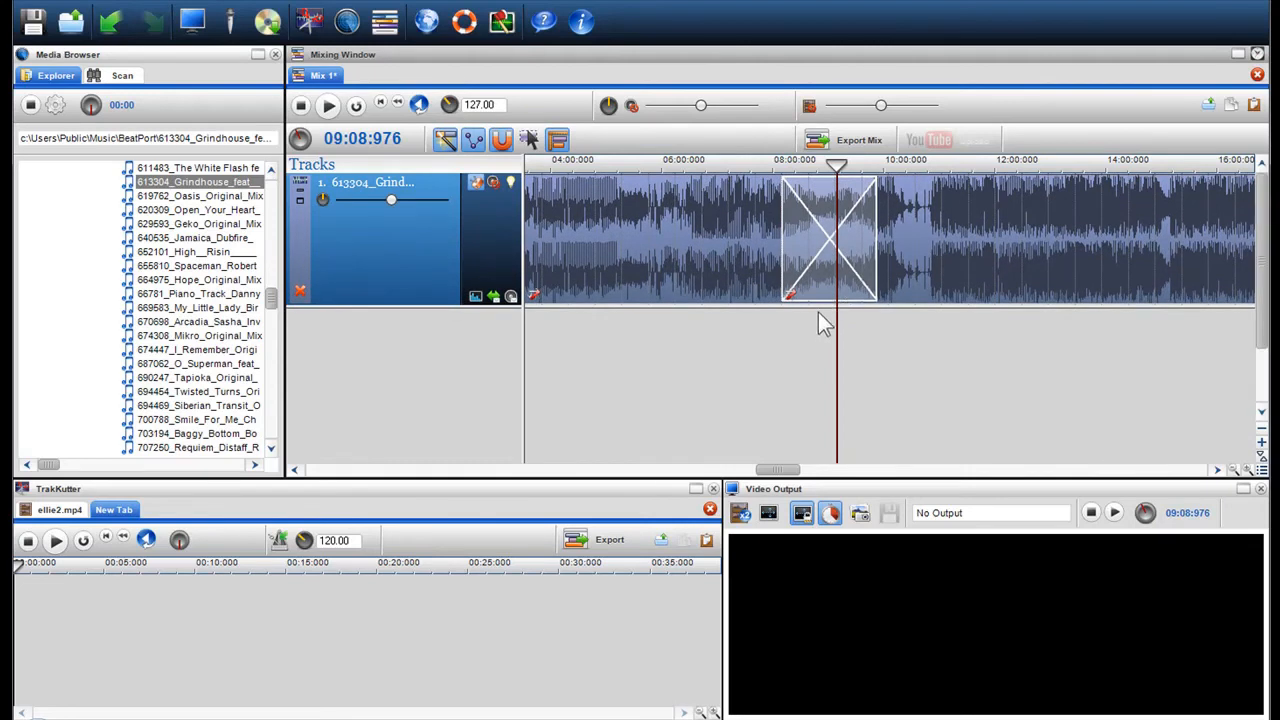
click(328, 104)
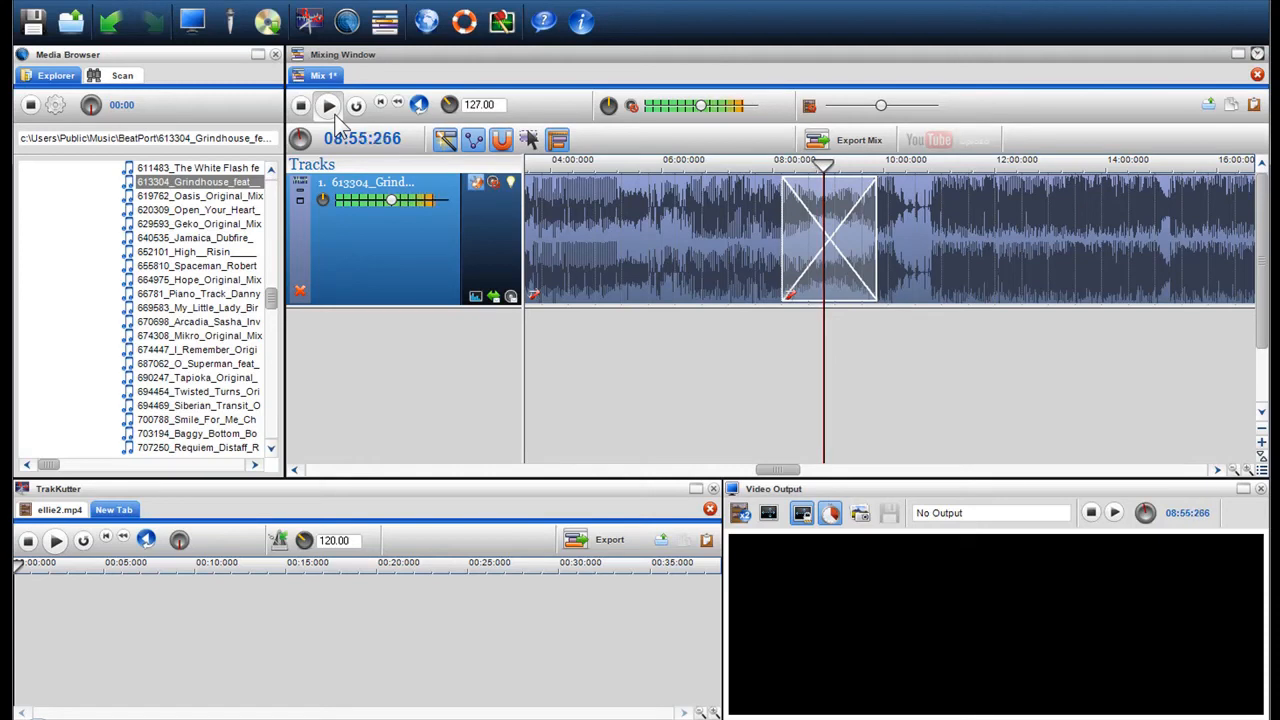
click(328, 105)
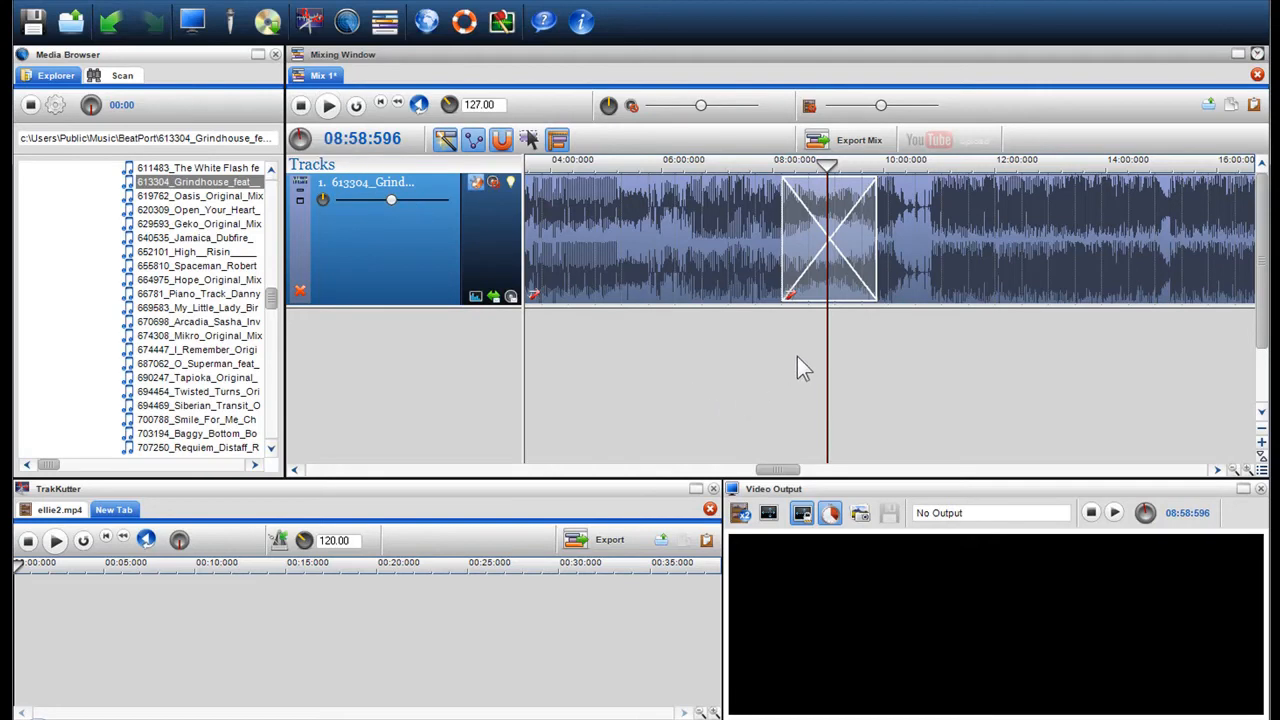
mouse_move(820, 355)
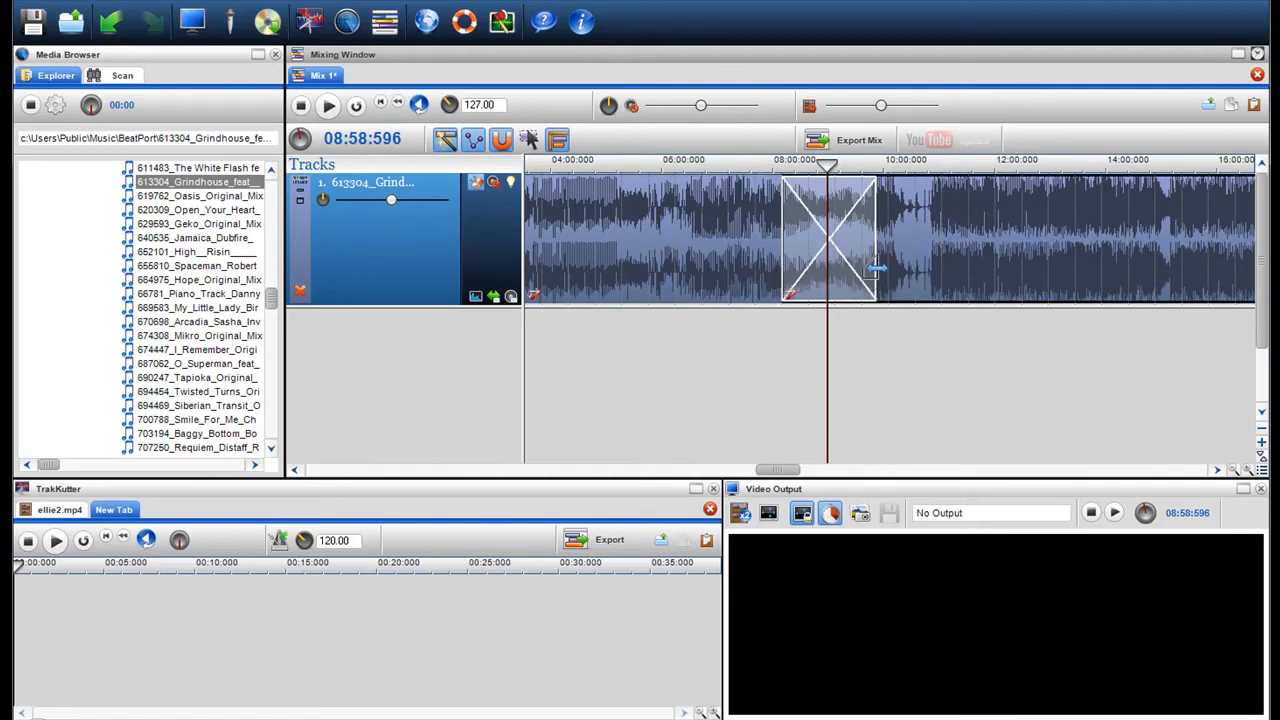
mouse_move(875, 252)
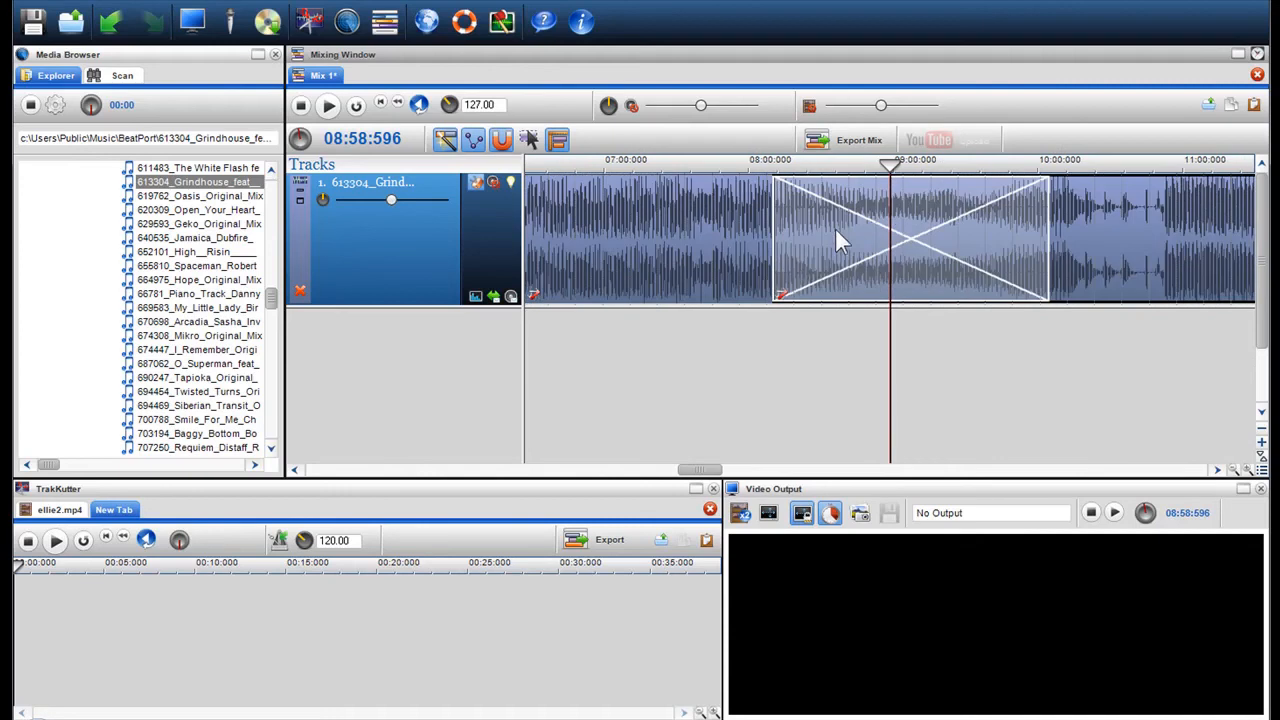
- Change the crossfade's fade type from Linear to Slow
right_click(840, 240)
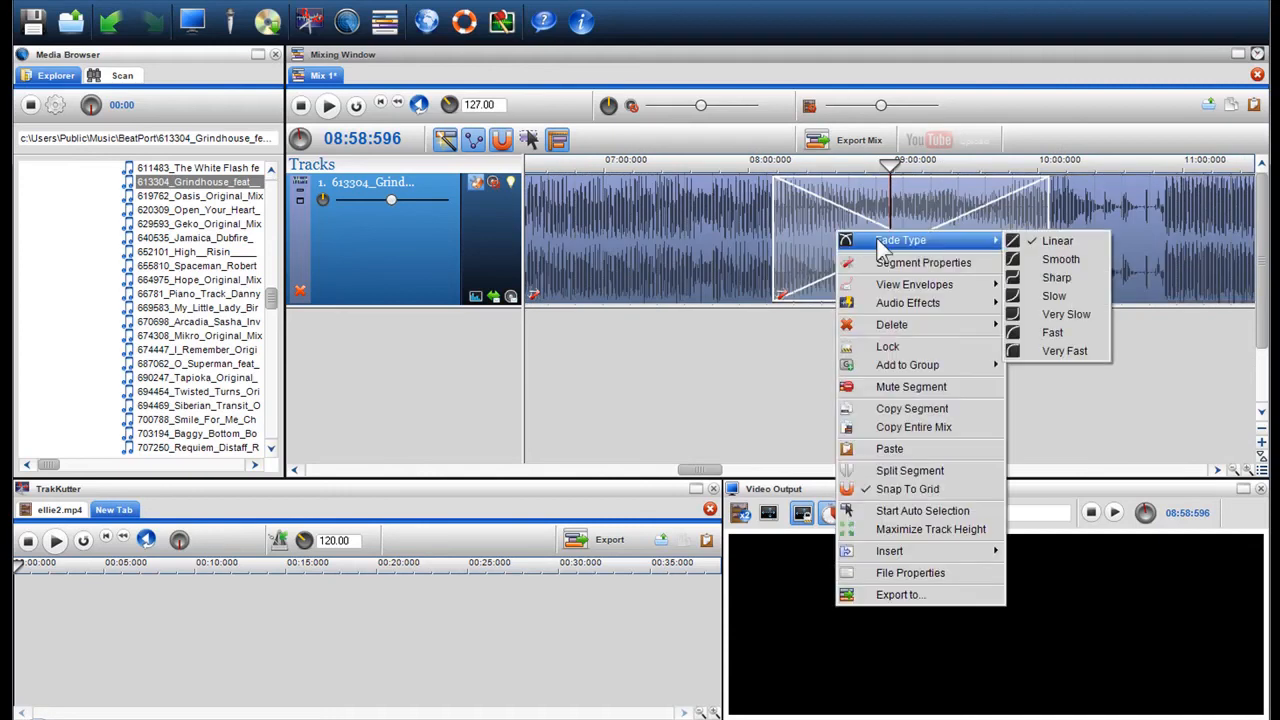
mouse_move(1053, 295)
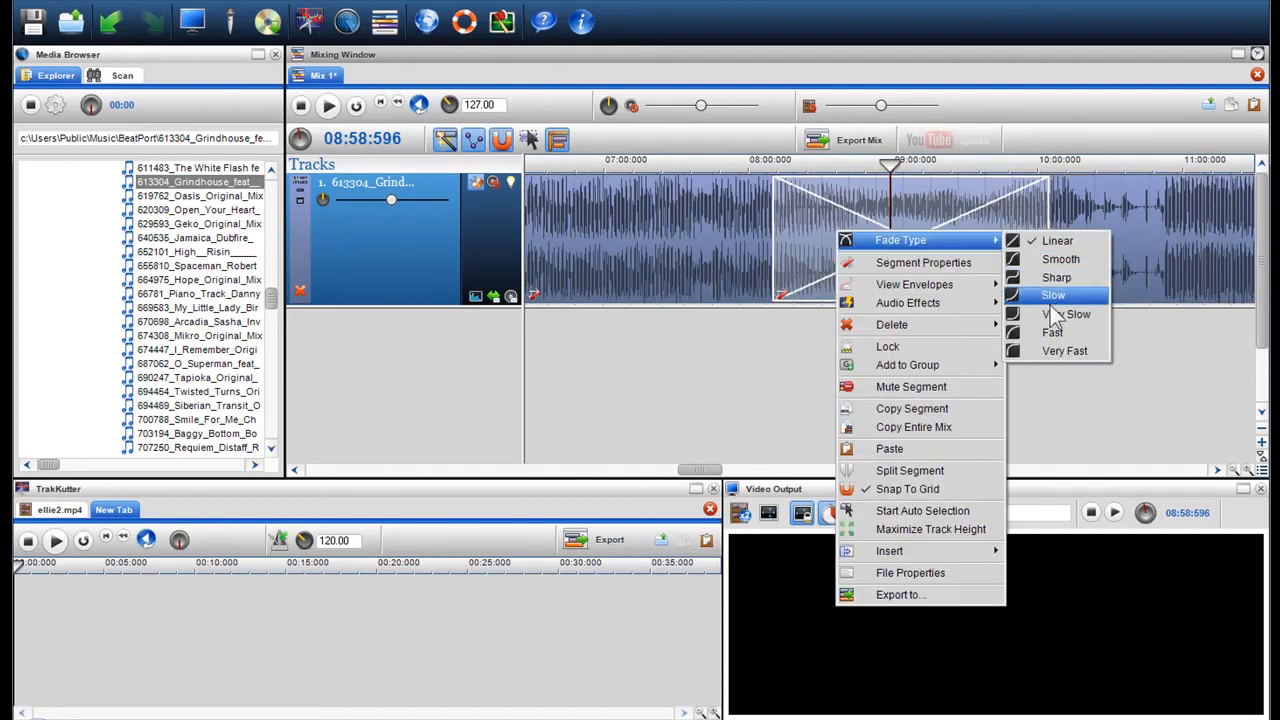
click(1053, 294)
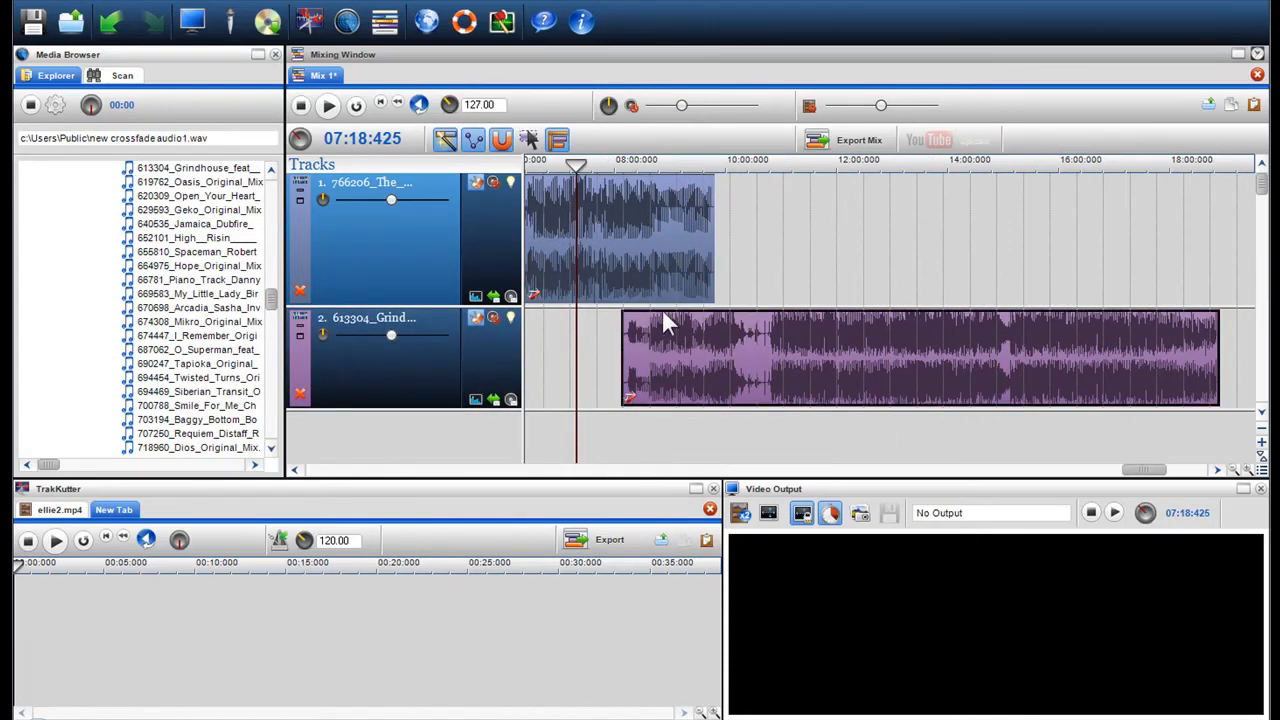
mouse_move(670, 325)
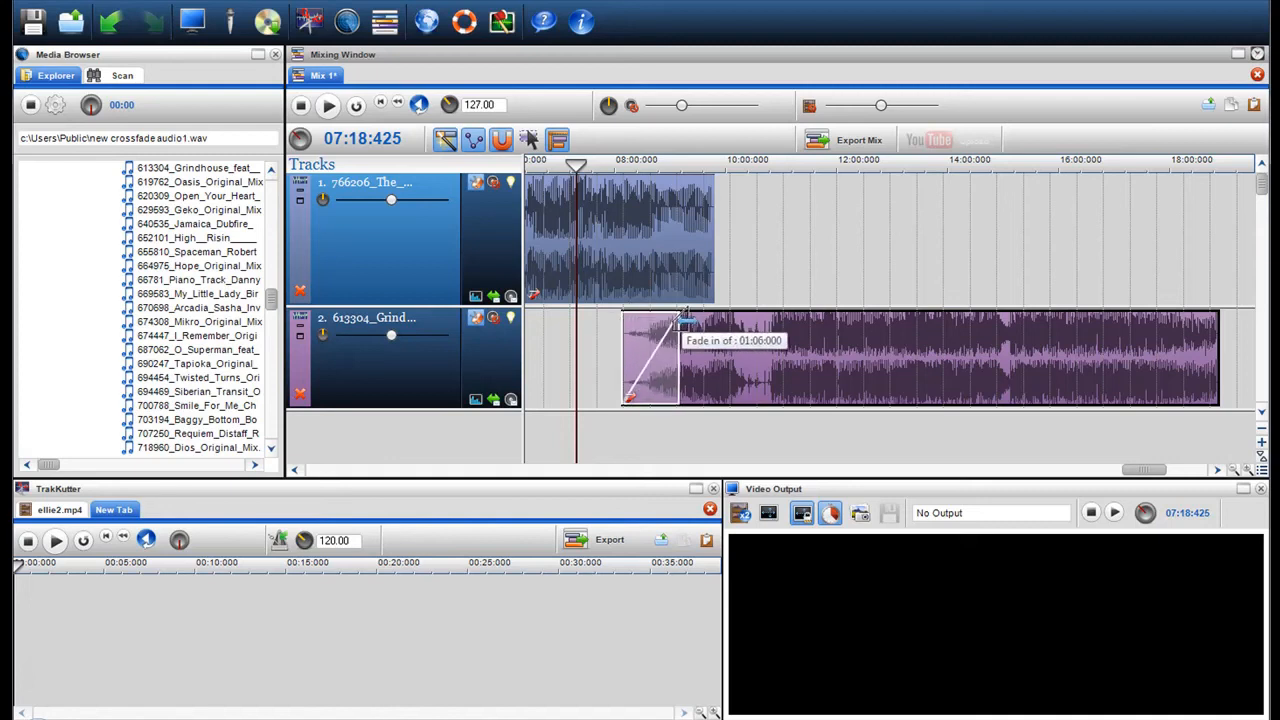
- Set the second clip's fade-in to the overlap and a 1:45 fade-out on the first
drag(685, 320, 715, 320)
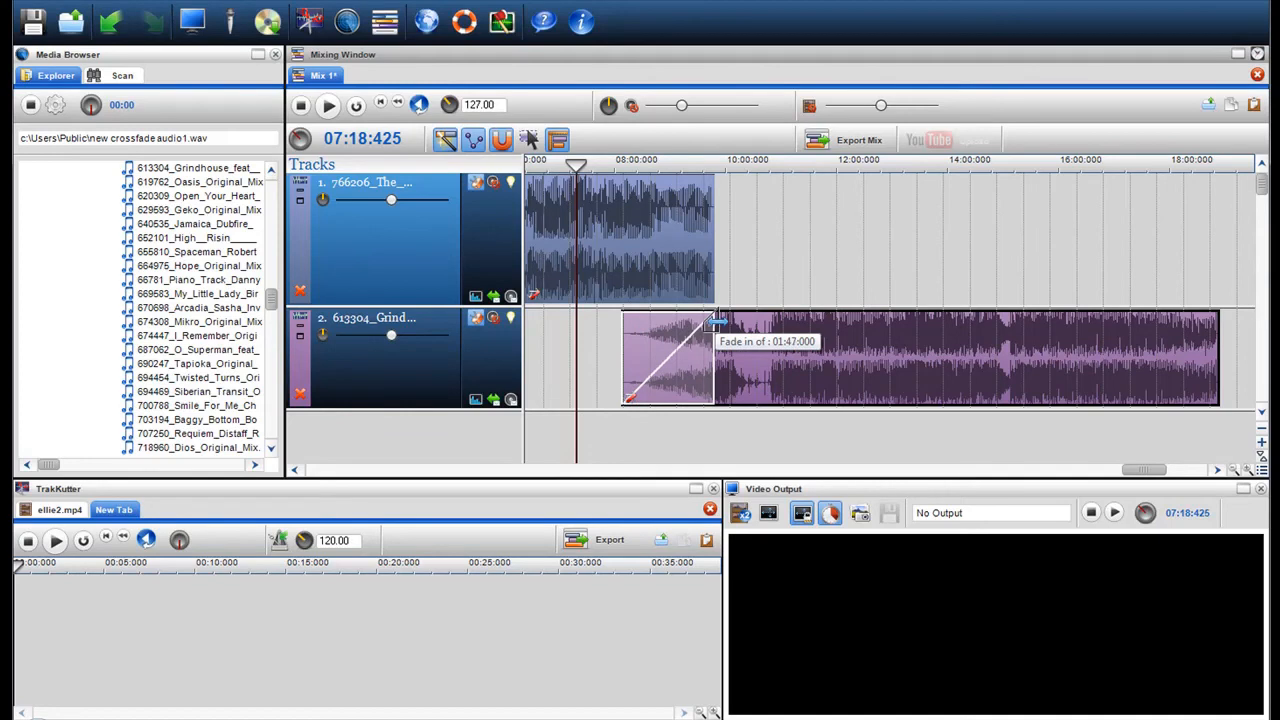
drag(713, 322, 785, 325)
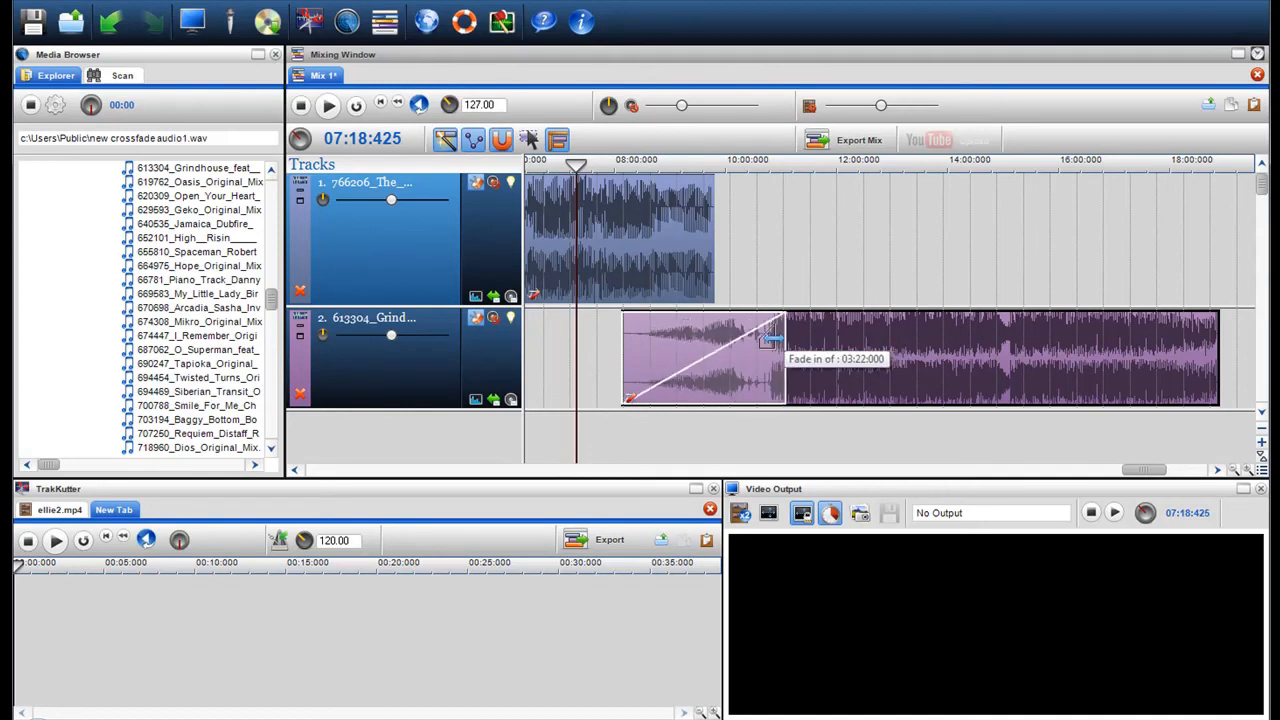
drag(785, 340, 715, 325)
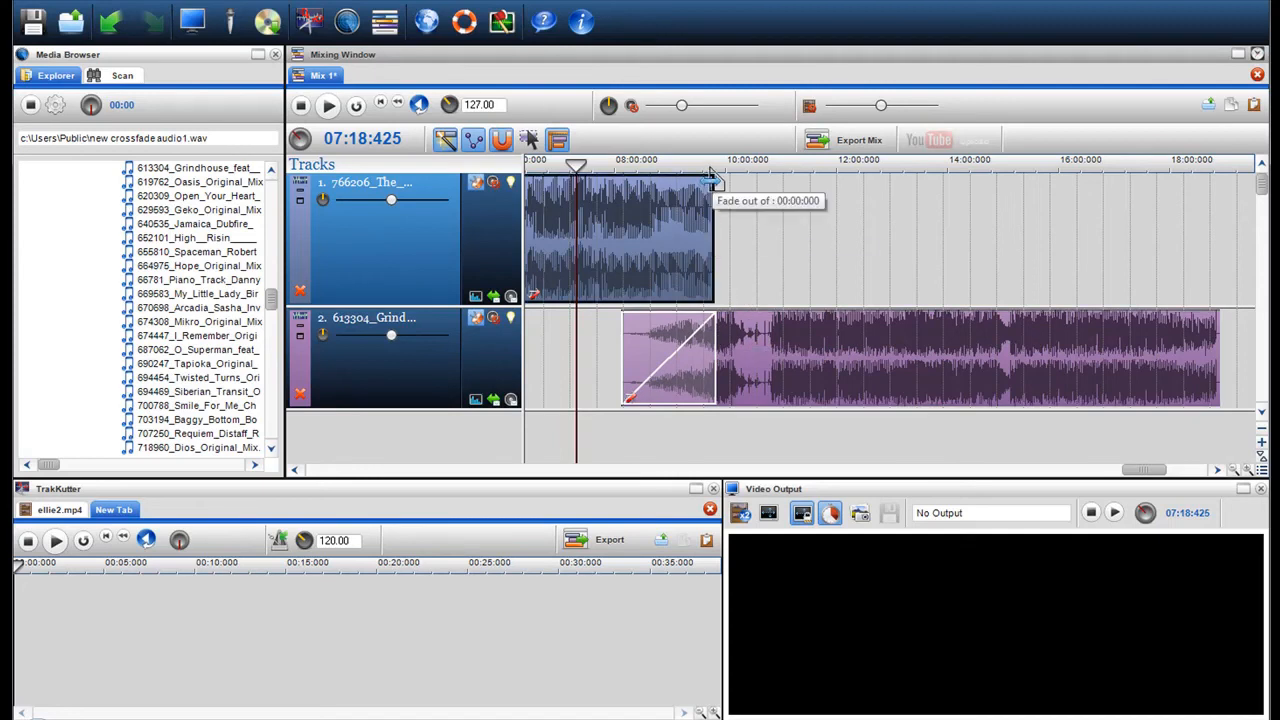
drag(712, 175, 620, 180)
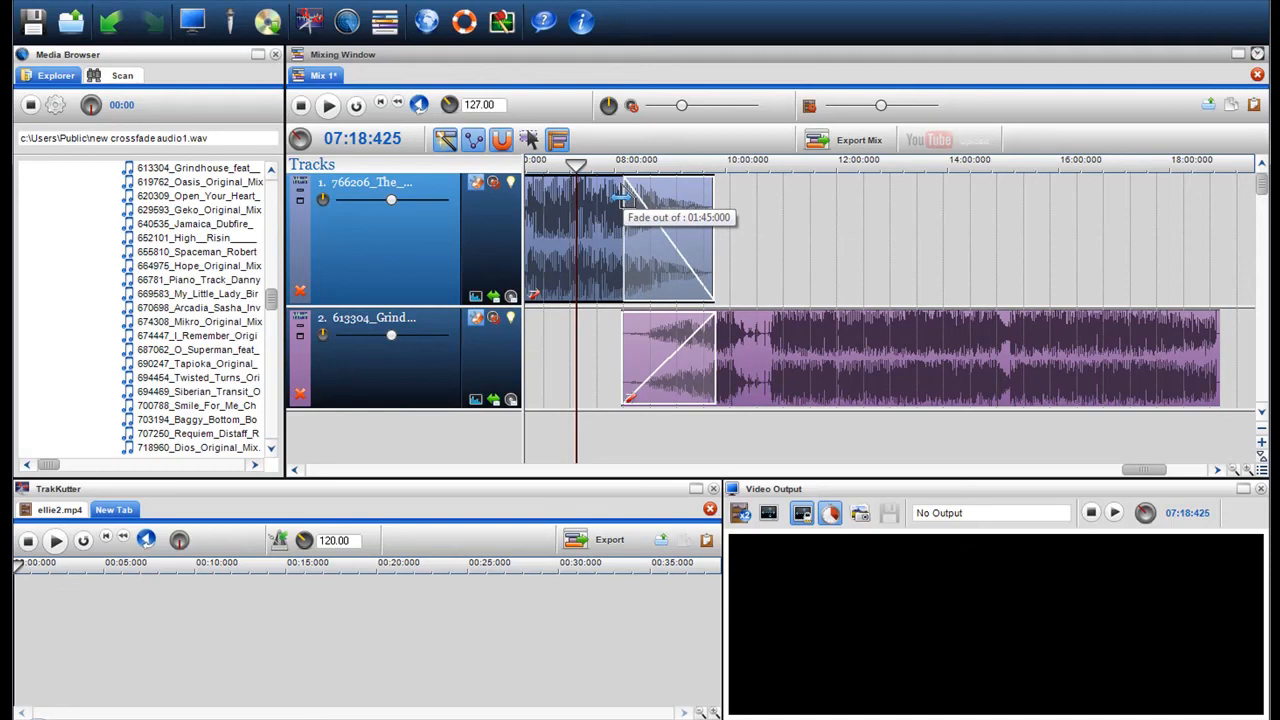
- Switch the fades to the Fast curve type and play the crossfade to hear it
right_click(620, 220)
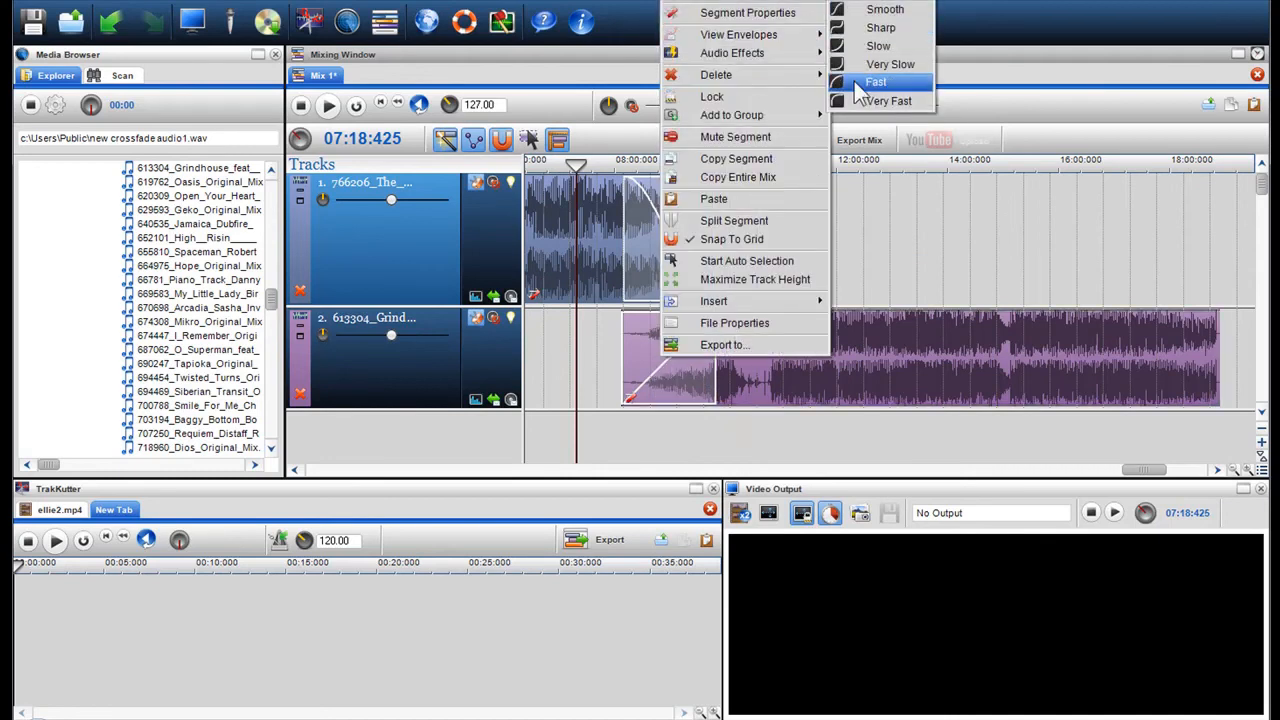
click(876, 82)
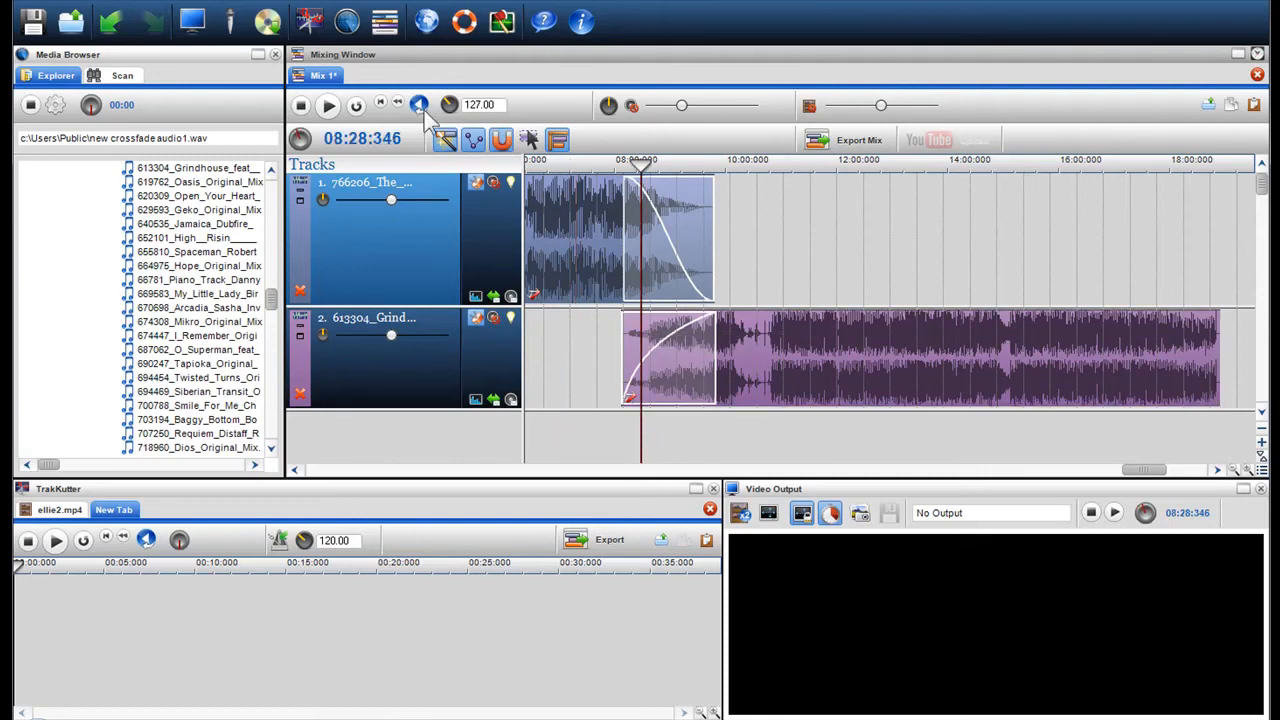
click(328, 105)
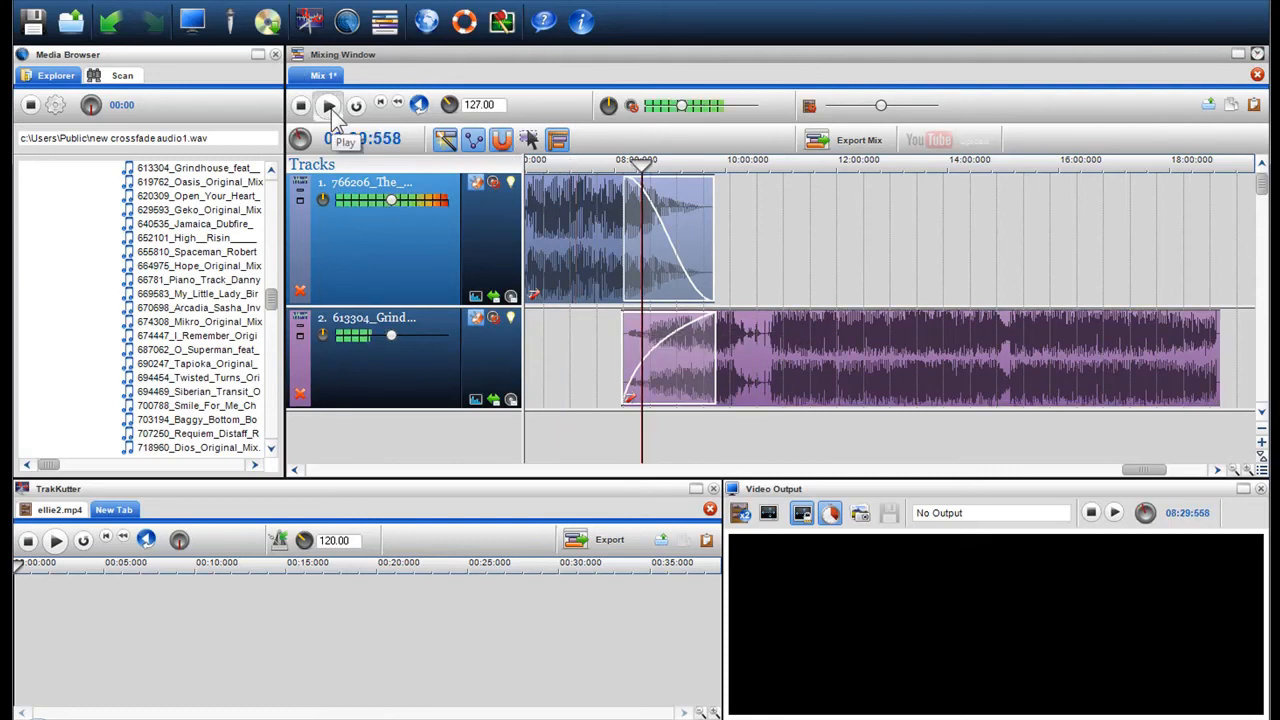
click(328, 104)
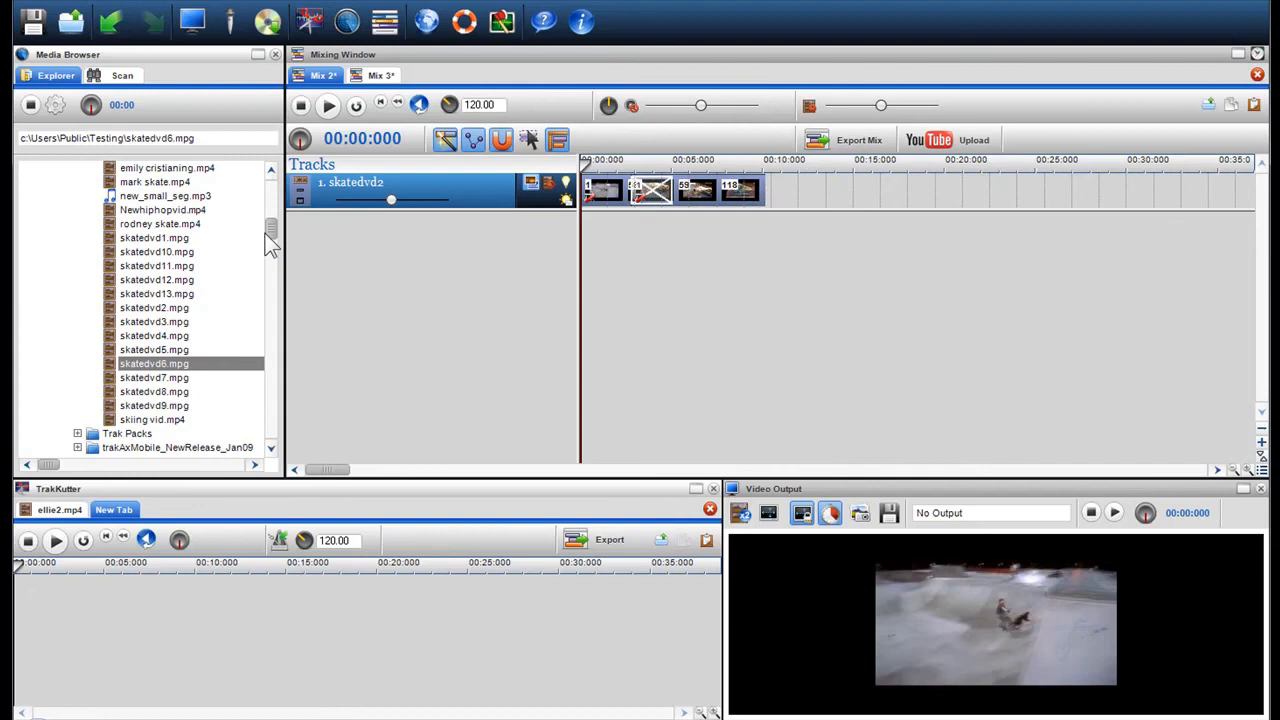
- Append skate picture.jpg to the end of the Mix 2 video track and play it
scroll(down, 3)
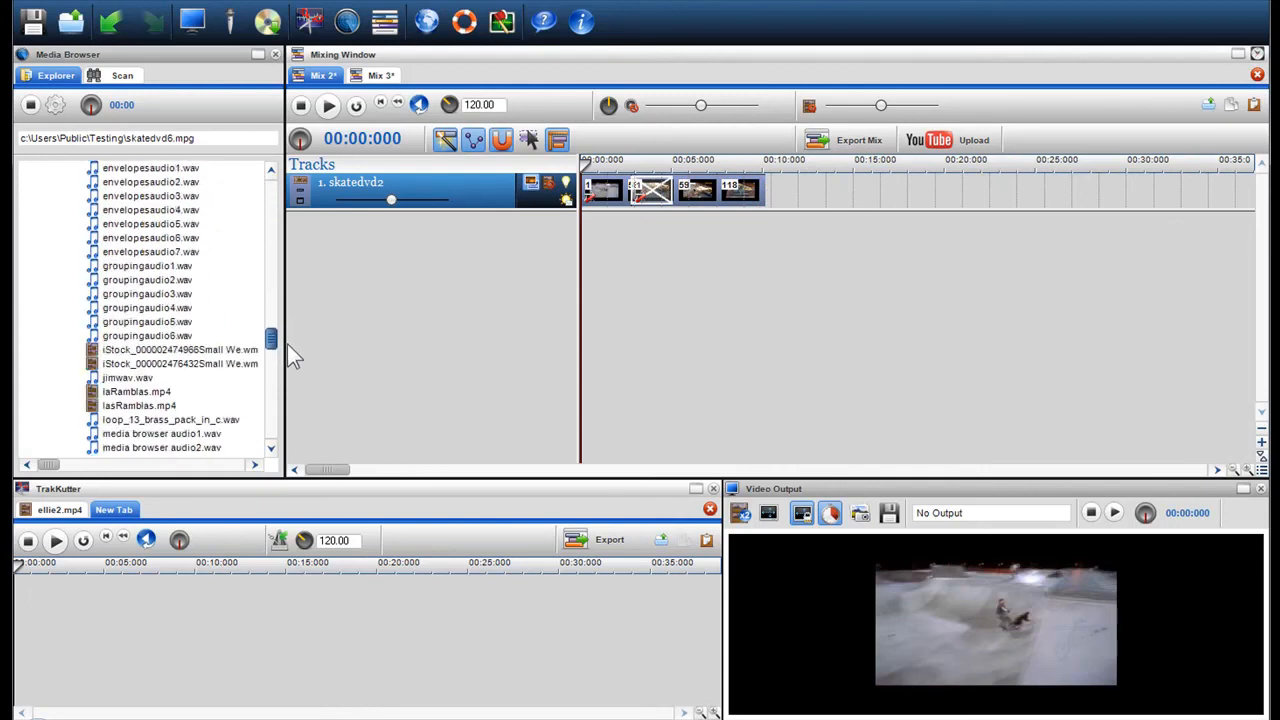
scroll(down, 3)
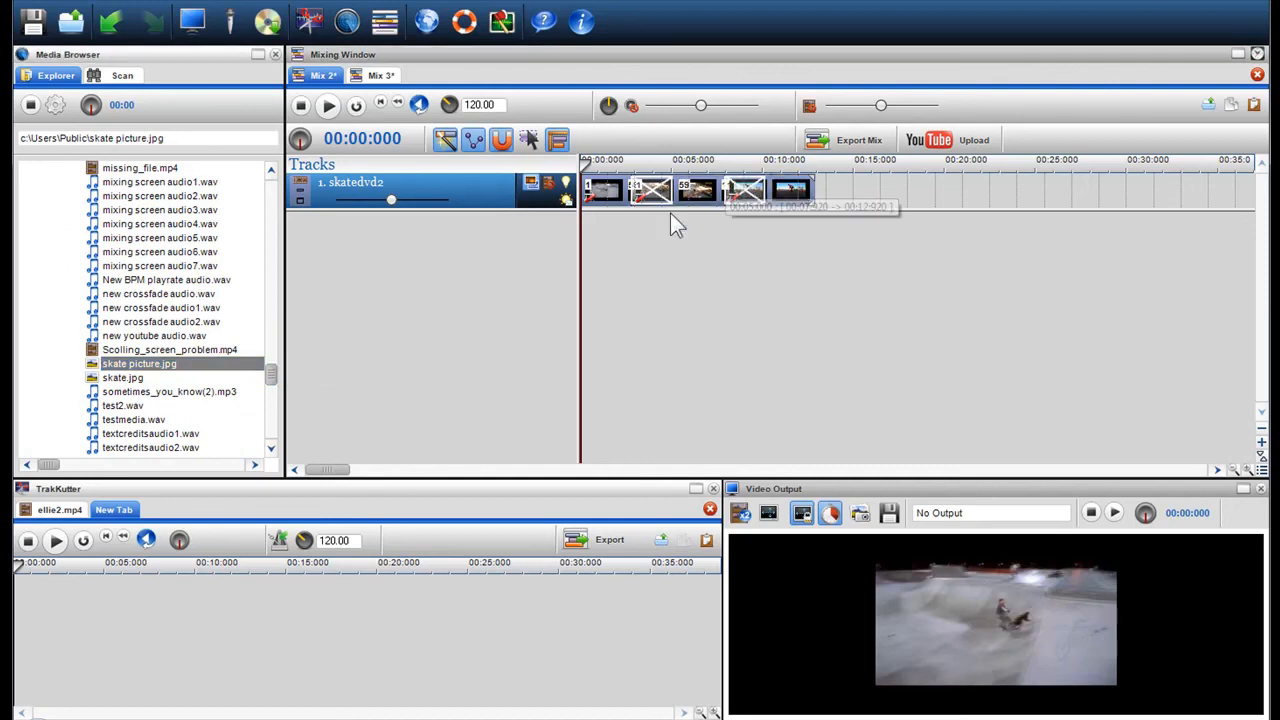
click(328, 104)
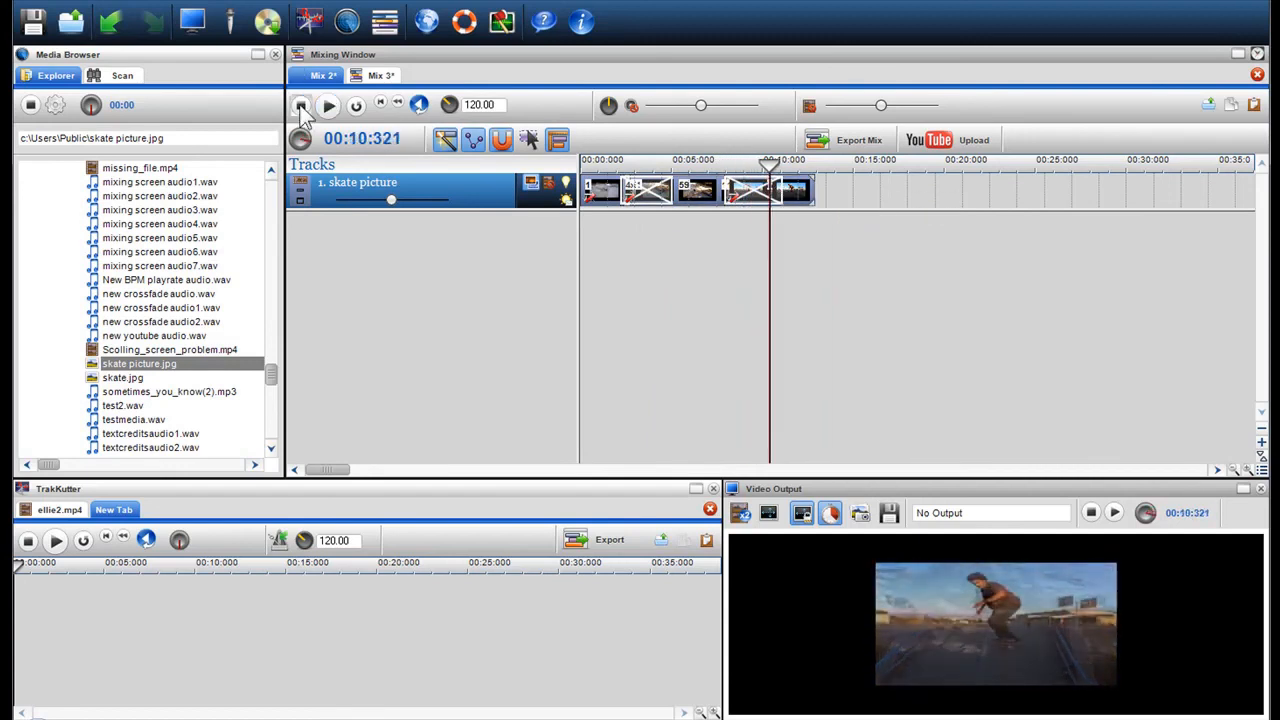
- Apply a Standard wipe transition to the last clip overlap and preview it
right_click(770, 190)
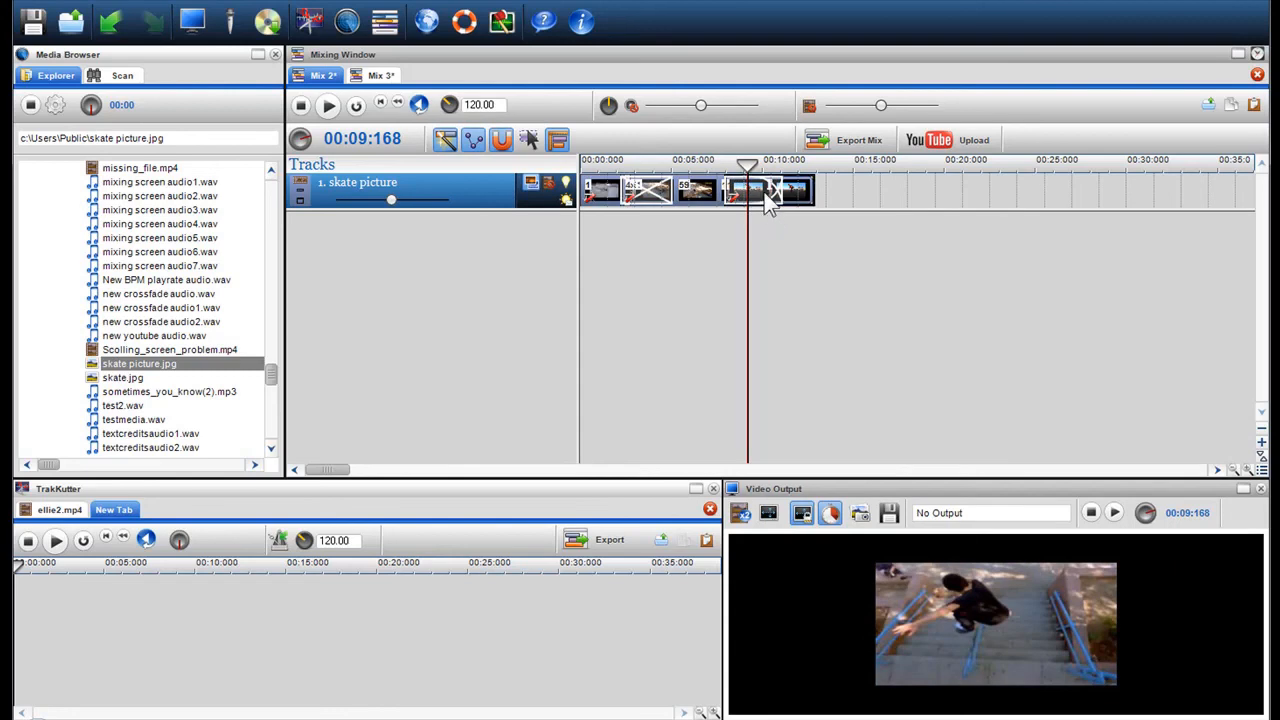
right_click(770, 195)
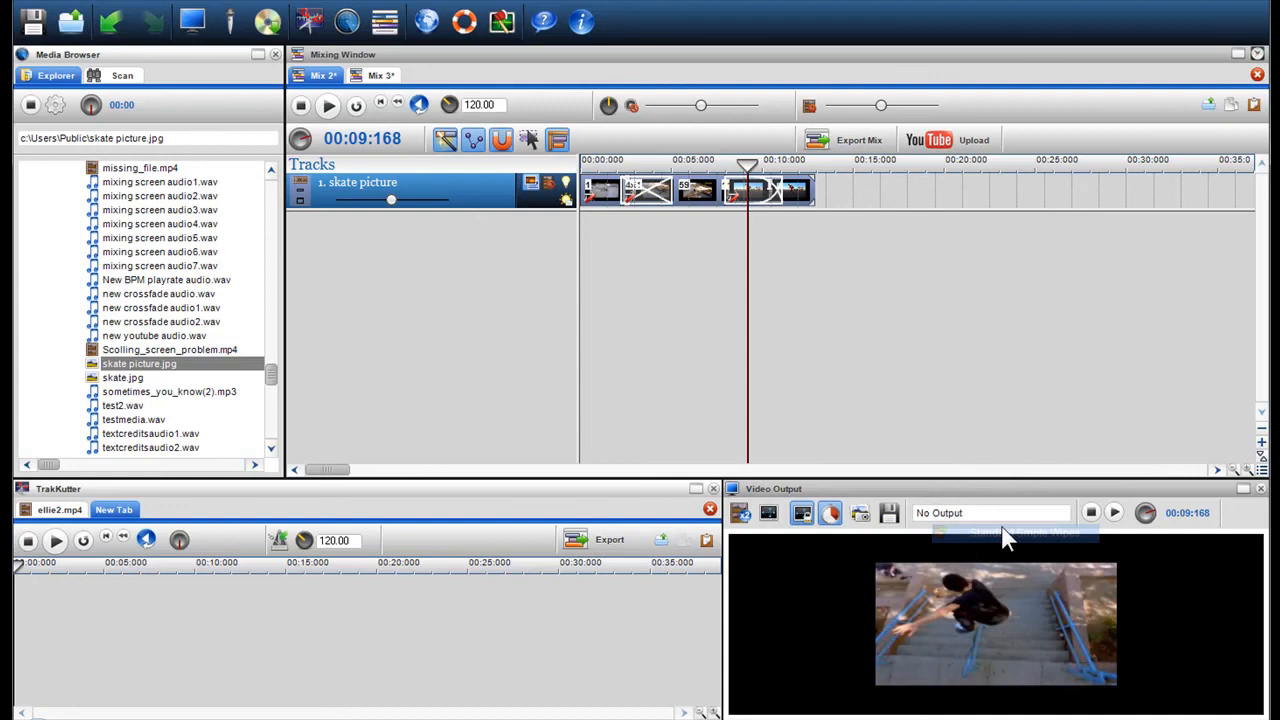
click(732, 165)
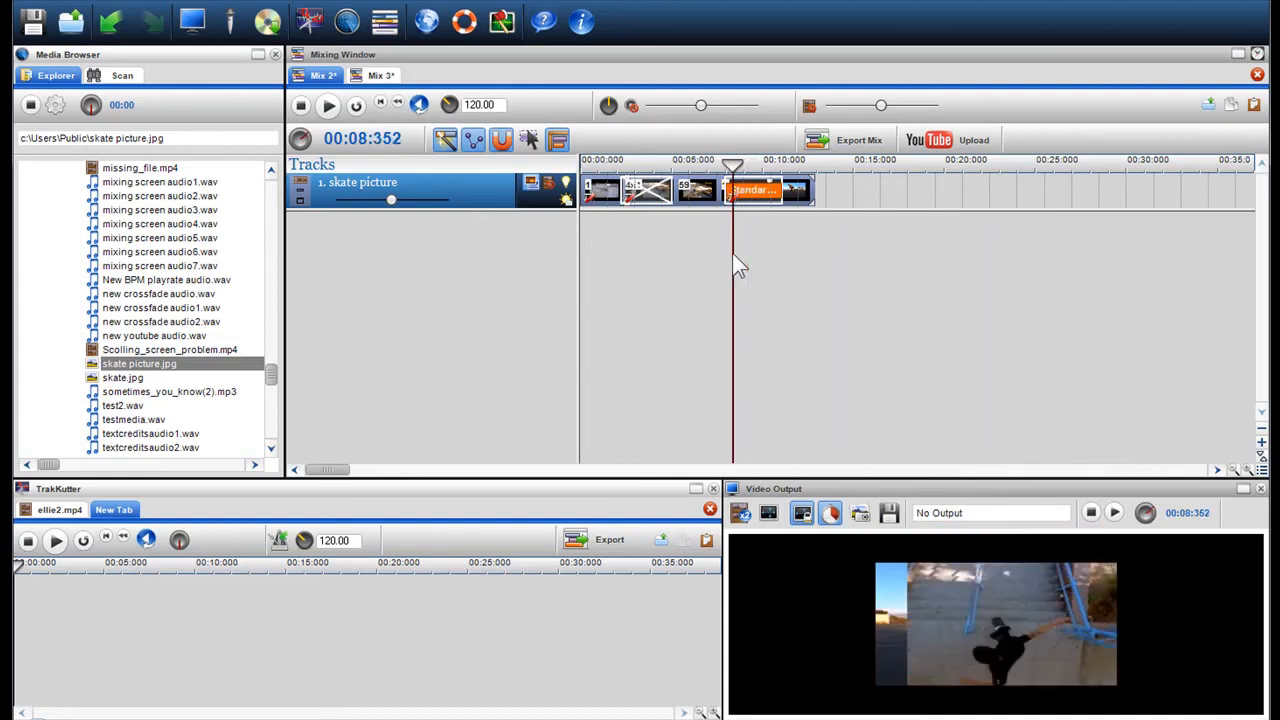
click(328, 105)
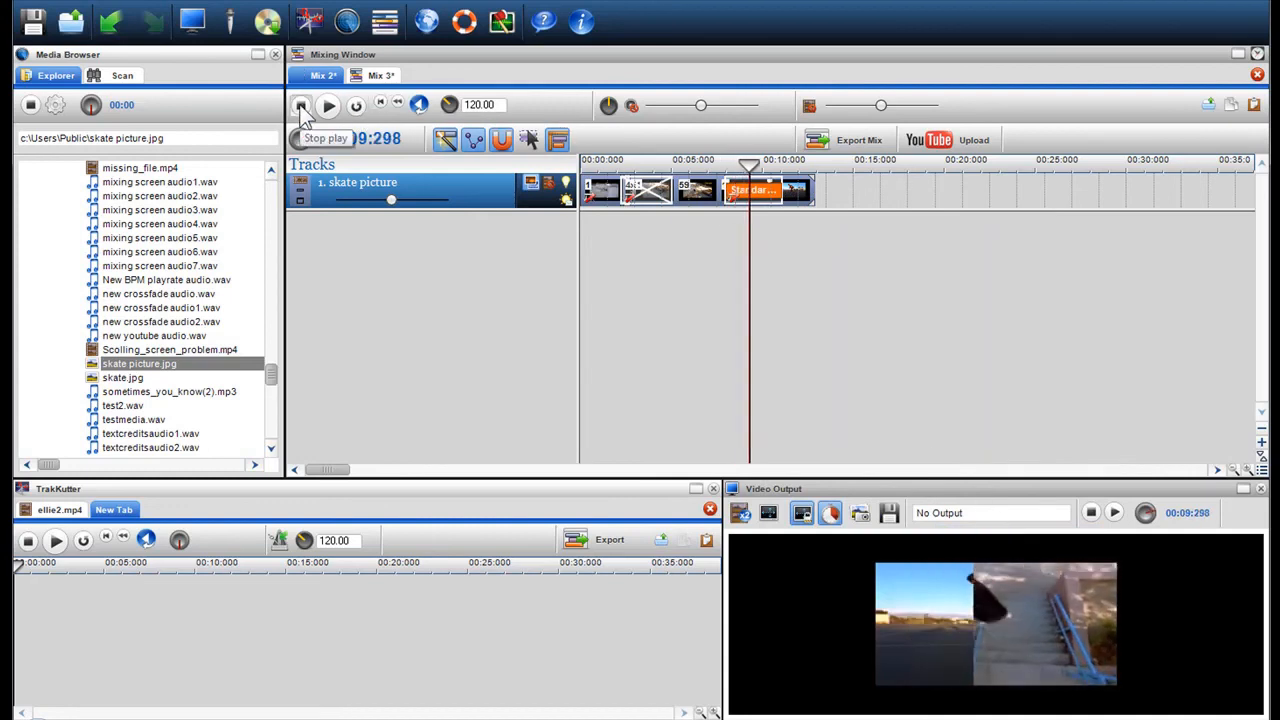
click(301, 105)
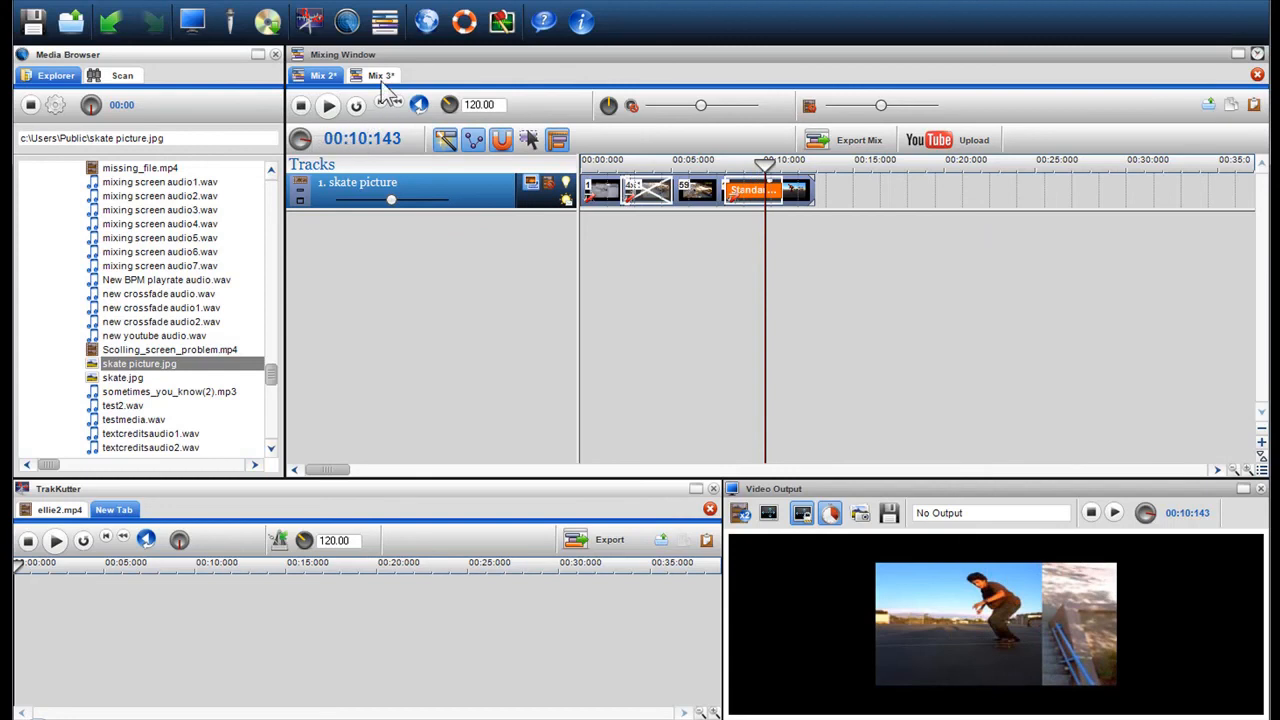
- Open the Mix 3 project with its skate video and Love Jones tracks
click(376, 75)
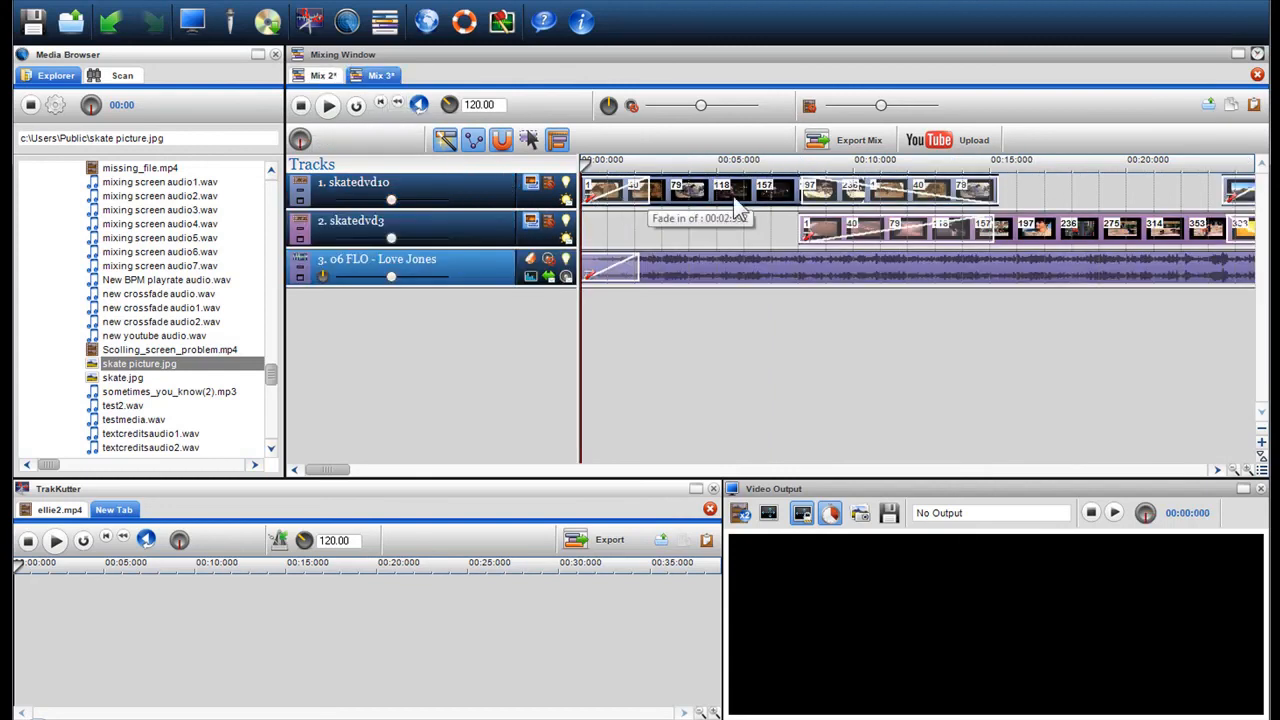
mouse_move(845, 280)
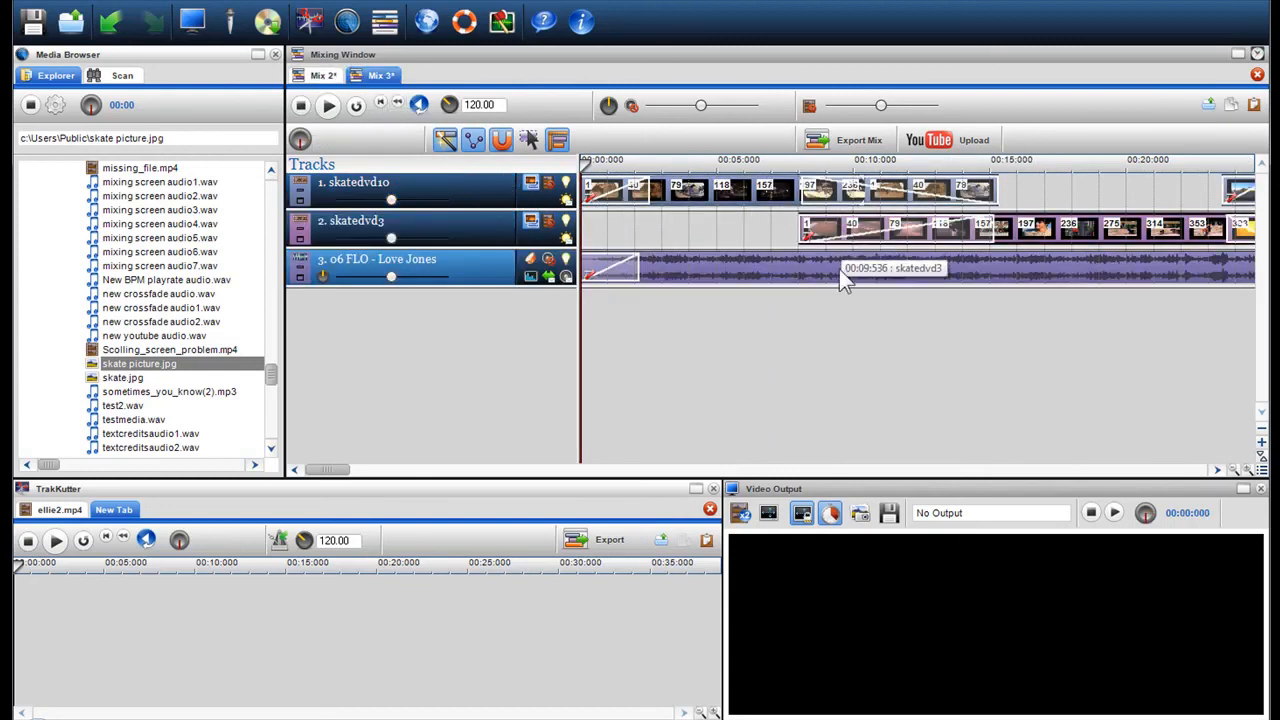